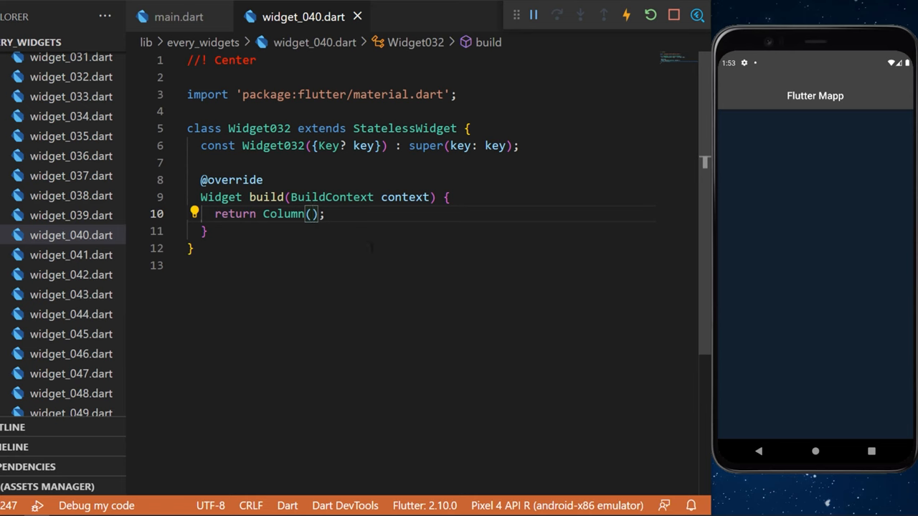
- Write a centered Column whose orangeAccent Container wraps a Center child holding Text('Flutter Mapp')
type("mainAxisAlignment: MainAxisAlignment.center,")
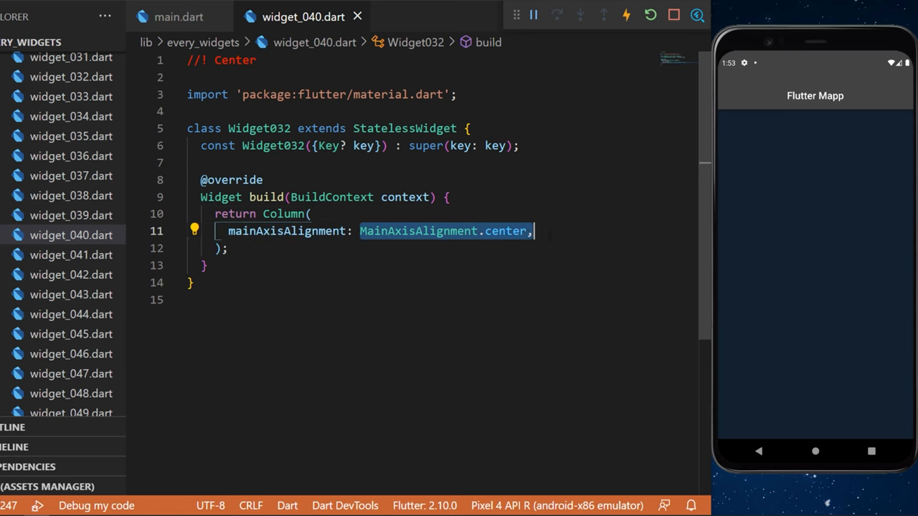
type("children: [],")
type("color: Colors.orangeAccent,")
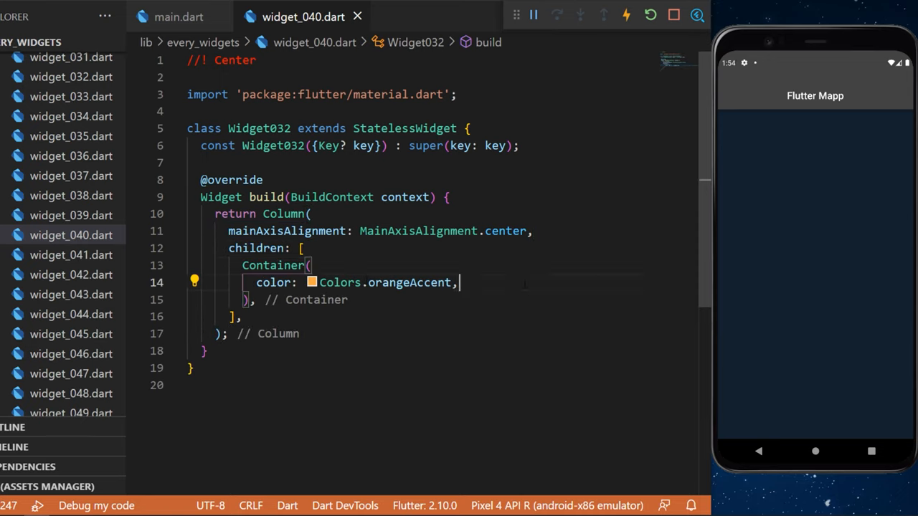
type("child: const Center(),")
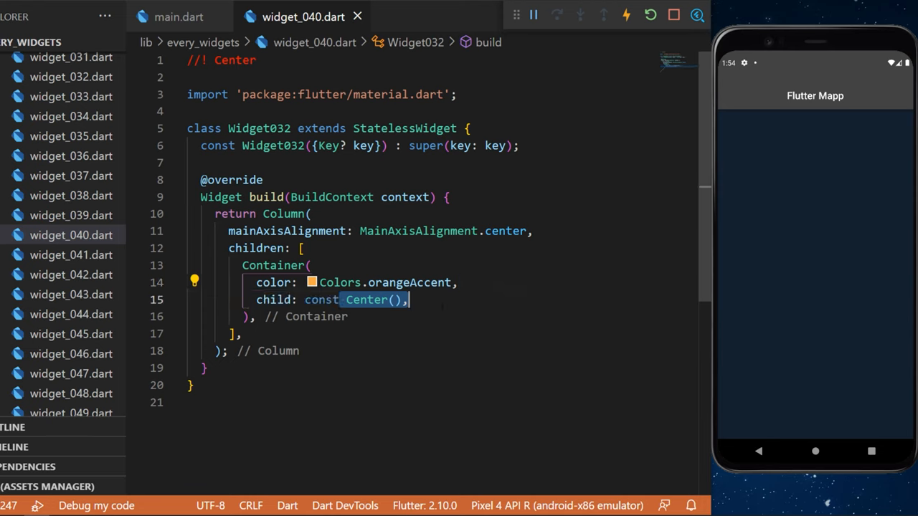
type("child: Text('Flutter Mapp'),")
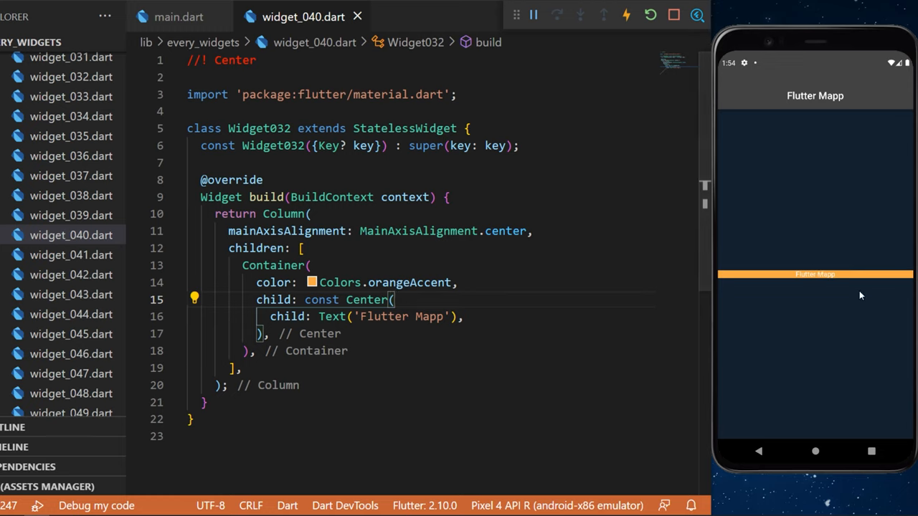
- Add heightFactor: 5 to the Center so the orange band grows tall around the text
type("heightFactor: 5,")
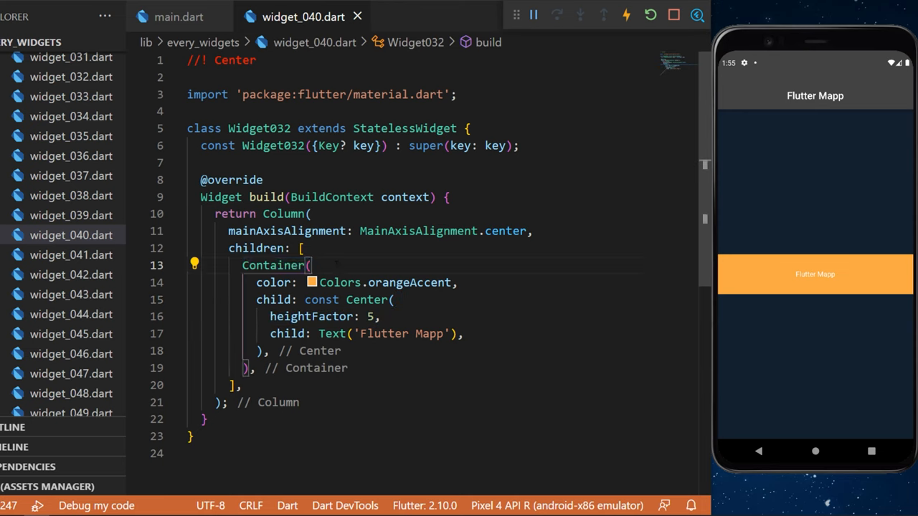
double_click(312, 316)
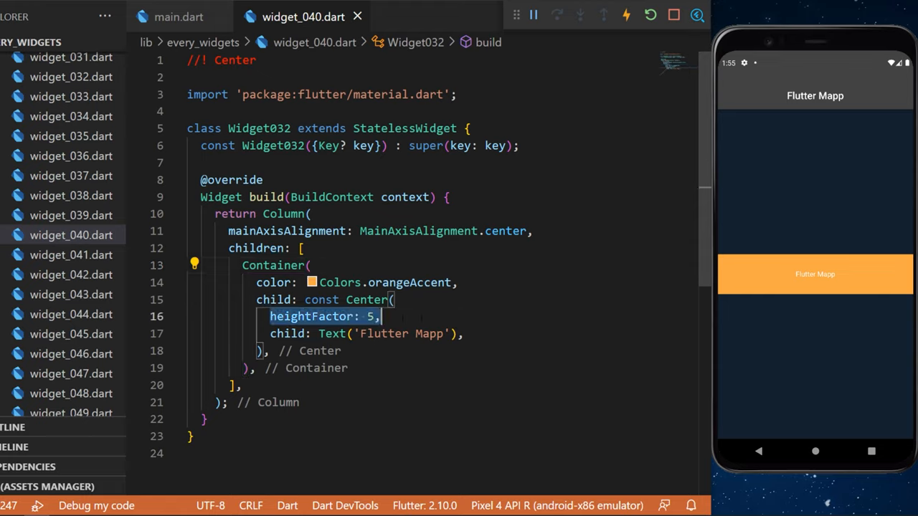